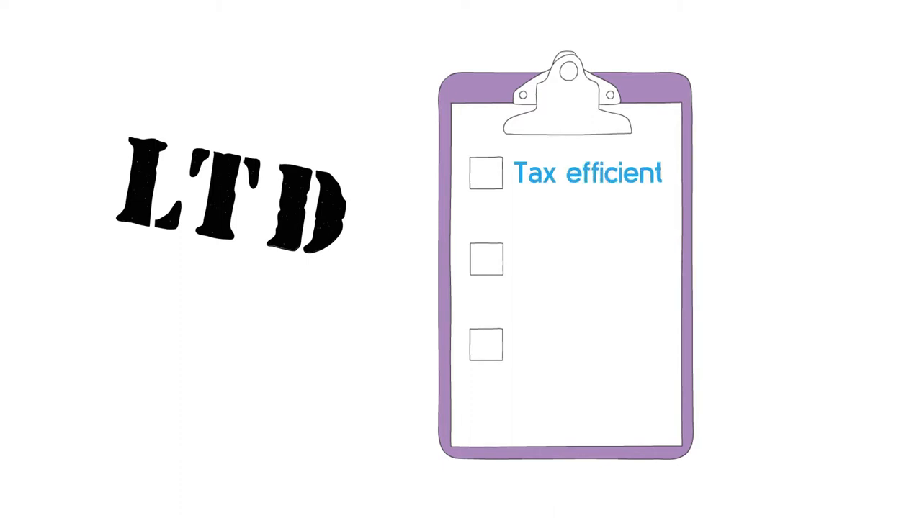
# Step: Play the animation so 'Tax efficient' gets ticked and the second item starts writing
pyautogui.click(486, 174)
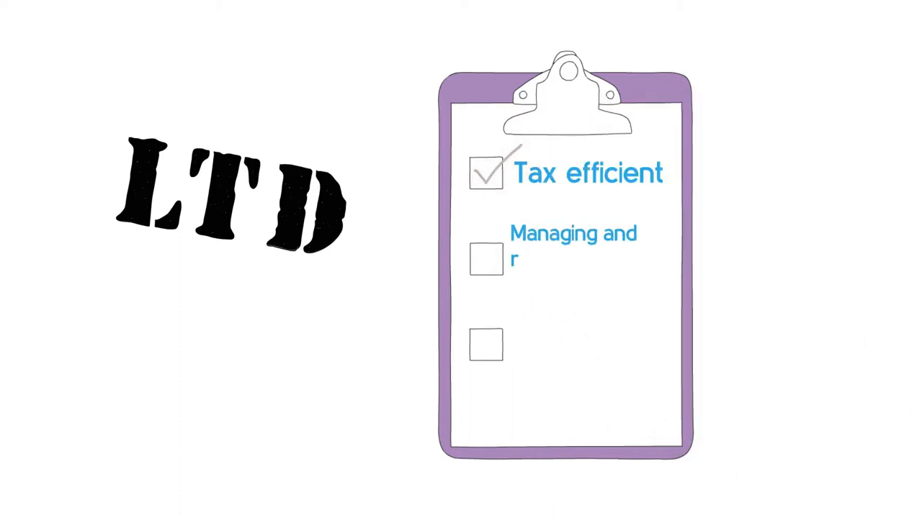